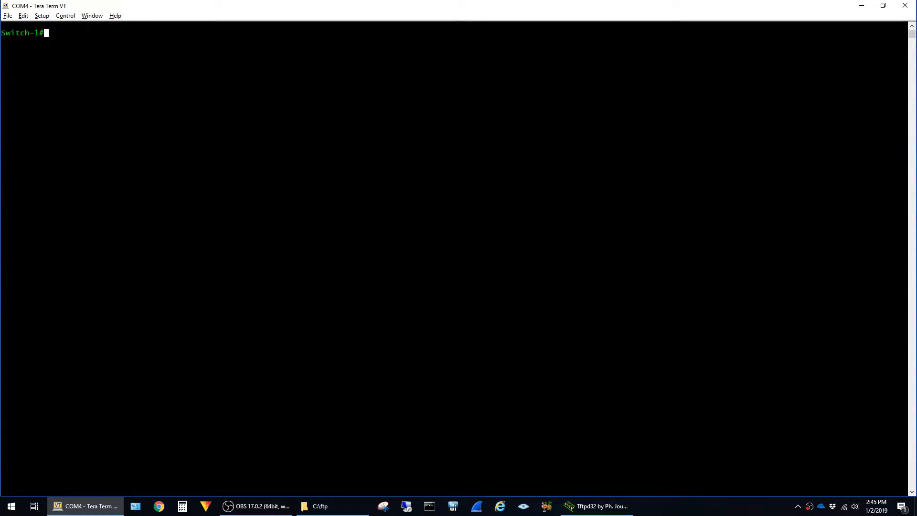
Bring up the Tftpd32 window, triggering its Windows Defender Firewall prompt
click(595, 506)
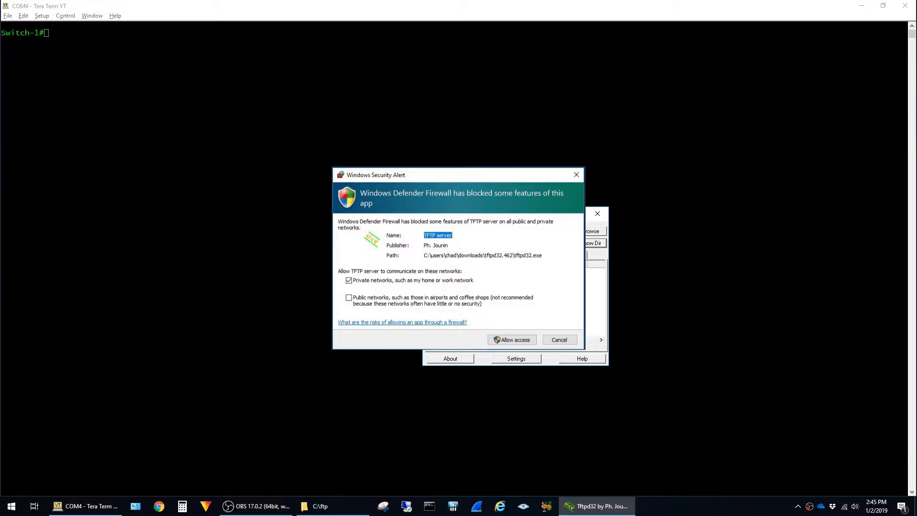
Allow Tftpd32 through the firewall, serve from C:\ftp and list the two c2960 .bin images
click(512, 340)
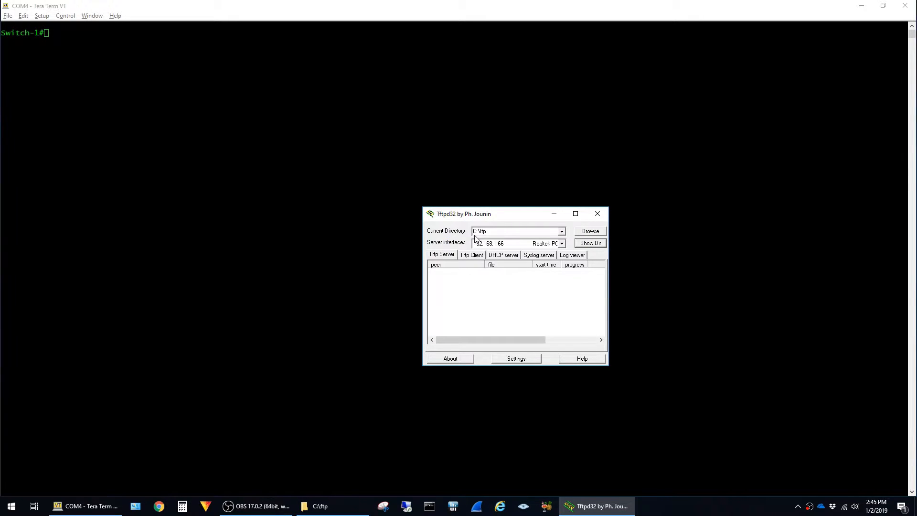
click(591, 231)
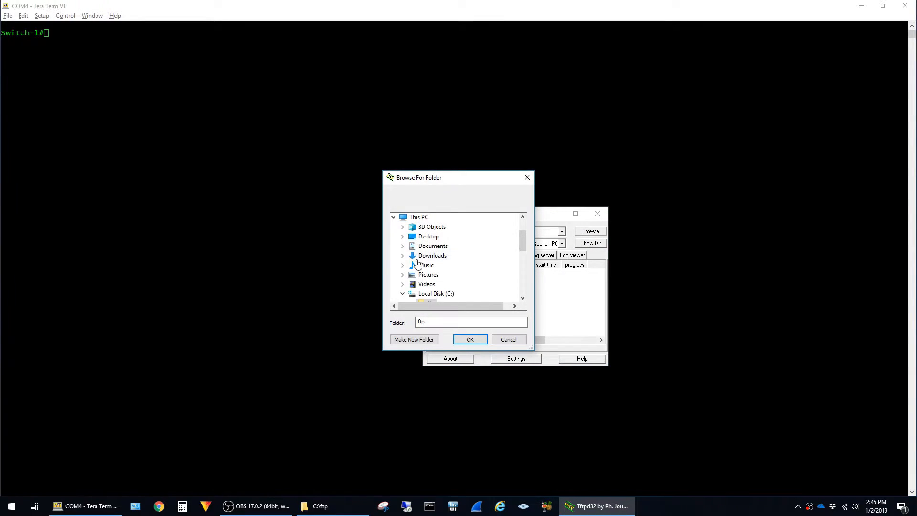
scroll(down, 3)
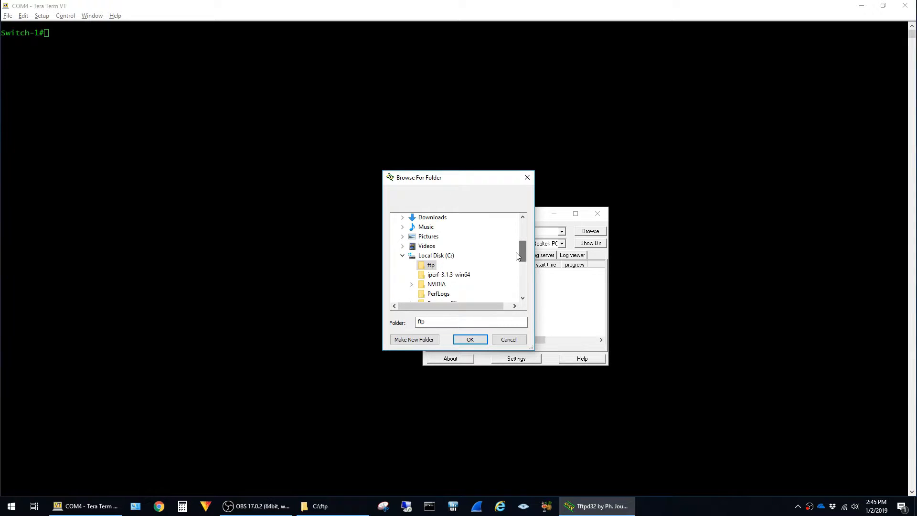
mouse_move(431, 265)
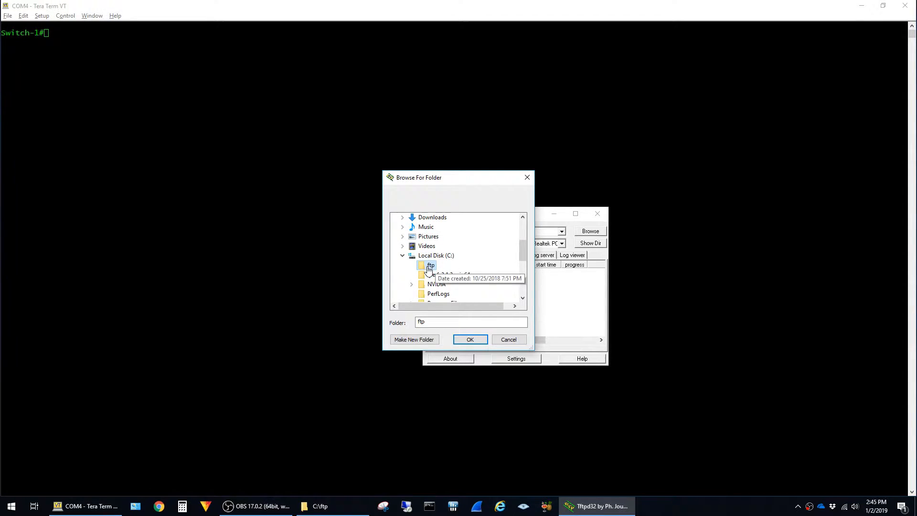
click(470, 339)
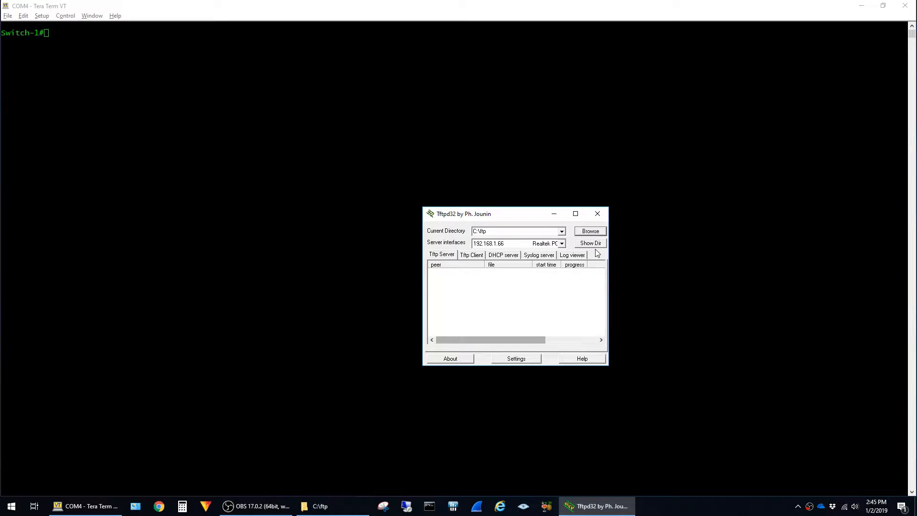
click(591, 243)
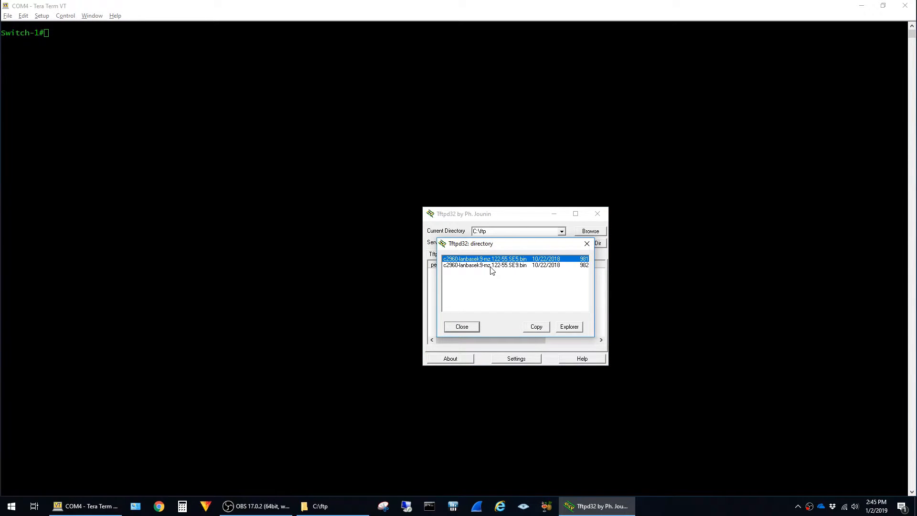
mouse_move(520, 300)
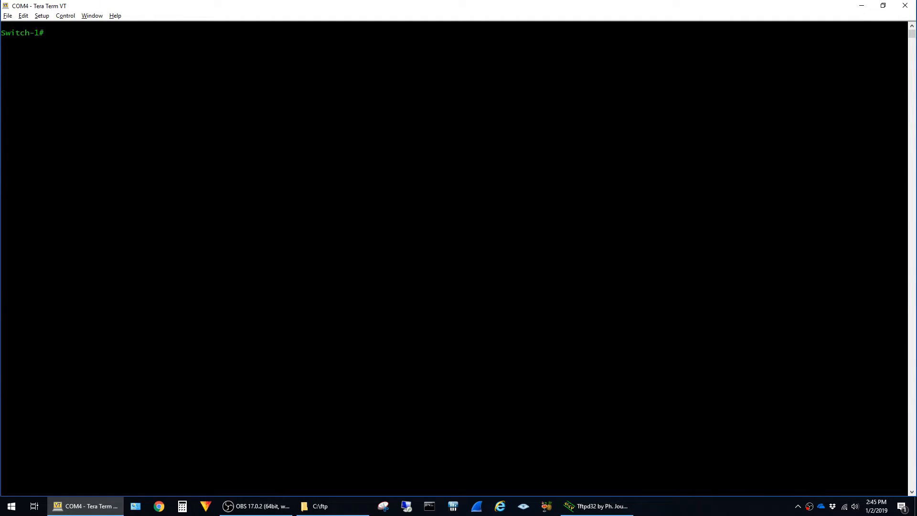
Run show version revealing IOS 12.2(55)SE6, and close the served-files listing
text(s)
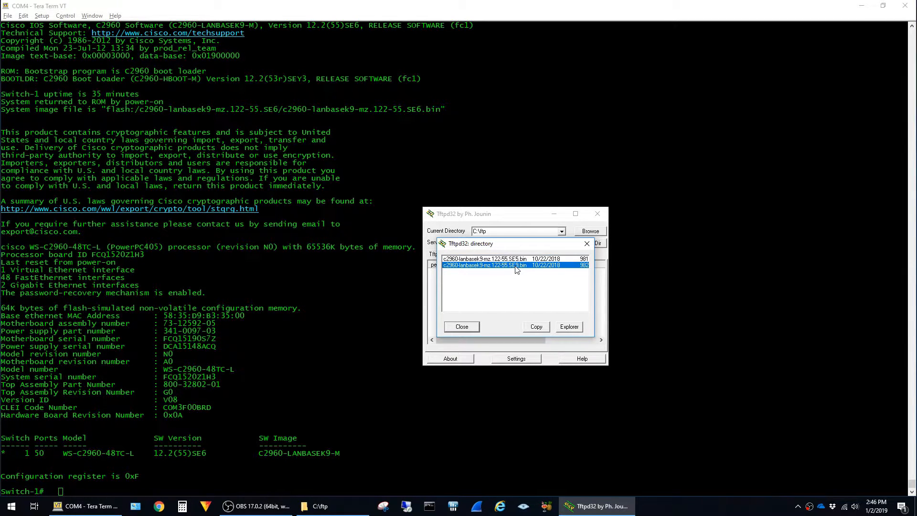
mouse_move(478, 326)
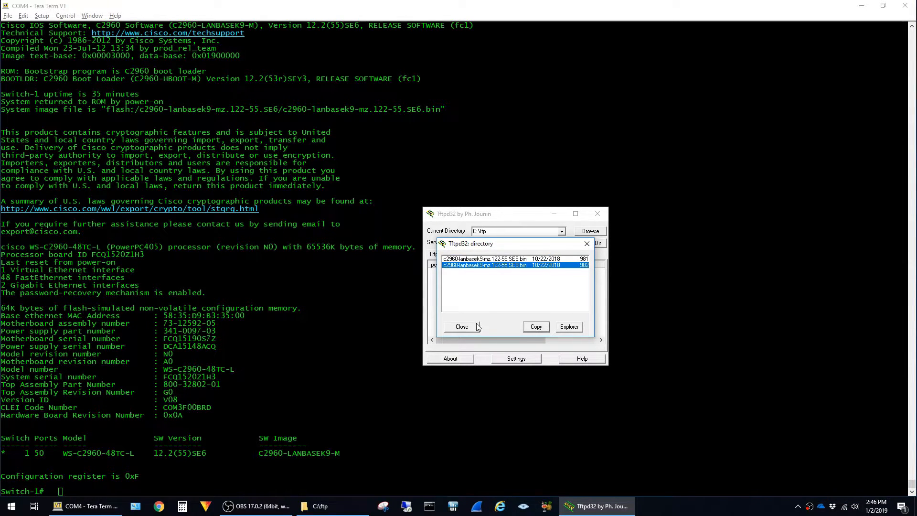
click(461, 327)
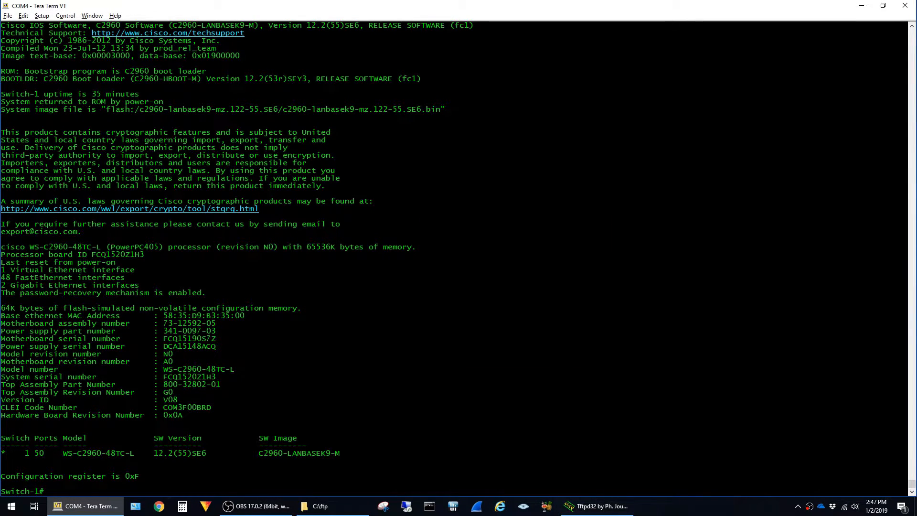
Run copy tftp://192.168.1.66/c2960-lanbasek9-mz.122-55.SE9.bin flash: to start the transfer
text(copy)
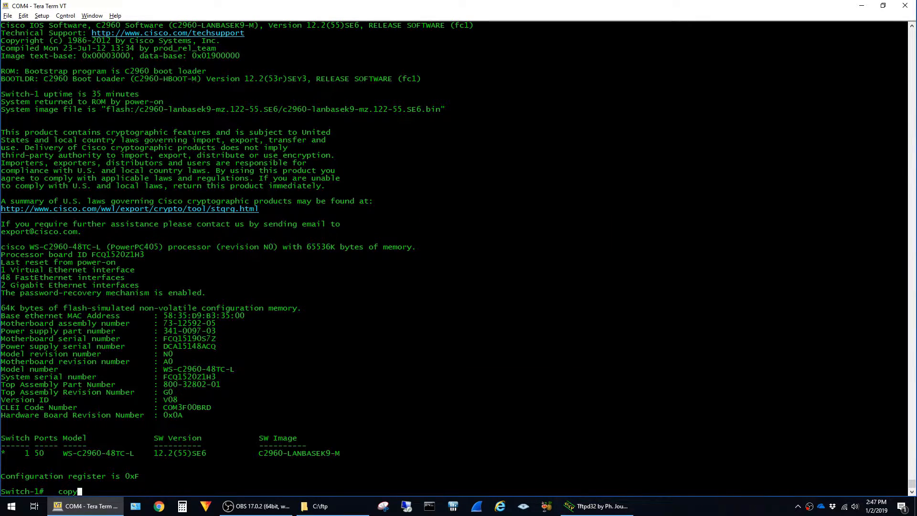
text(tftp)
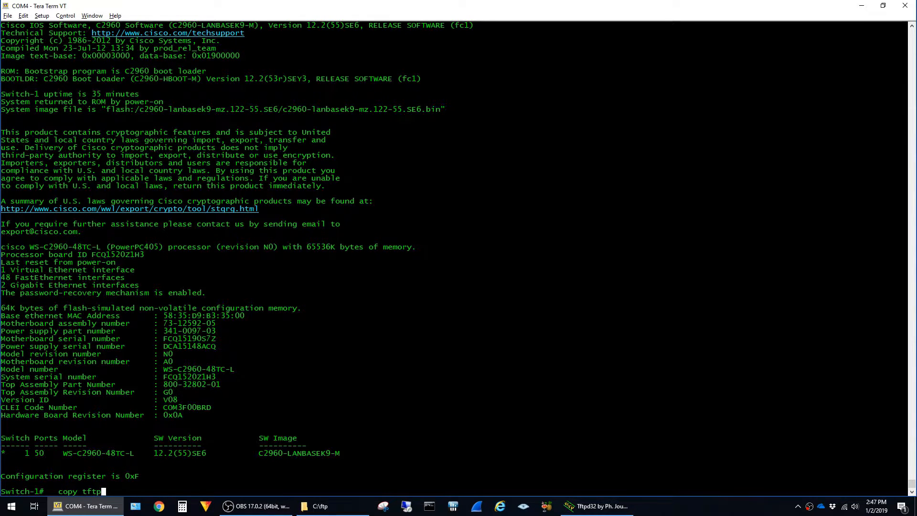
text(://192.168.1.66)
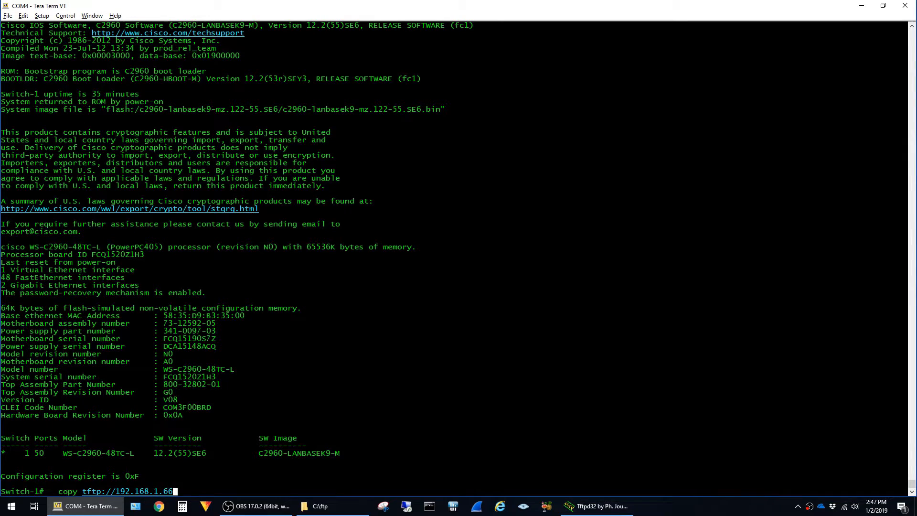
text(/)
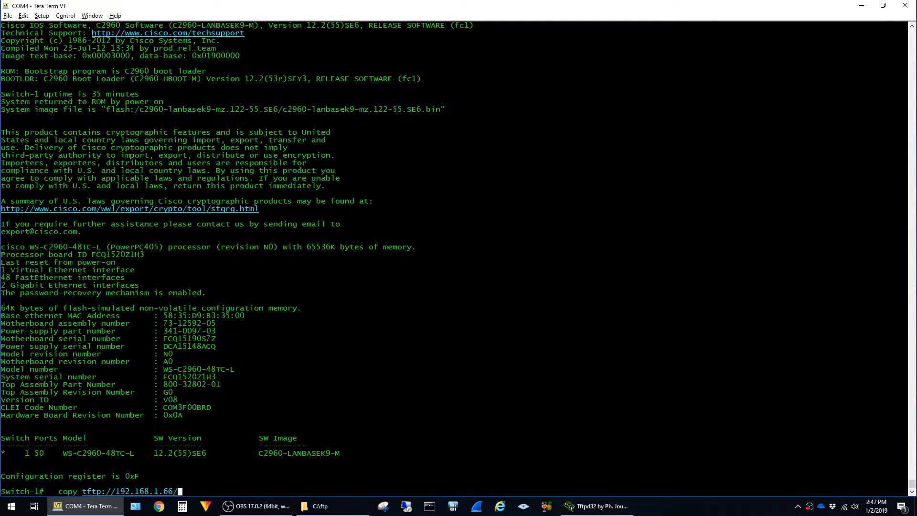
text(c2960-lanbasek9-mz.122-55.SE9.bin)
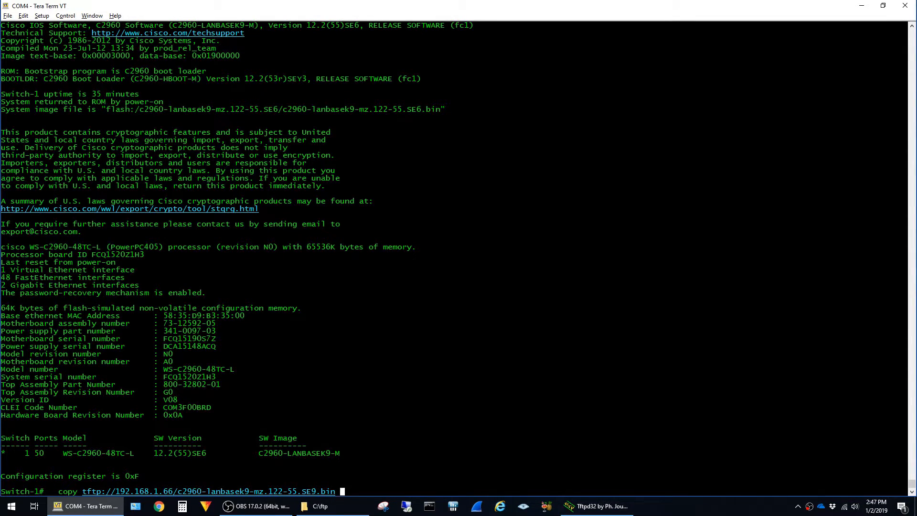
text(flash:)
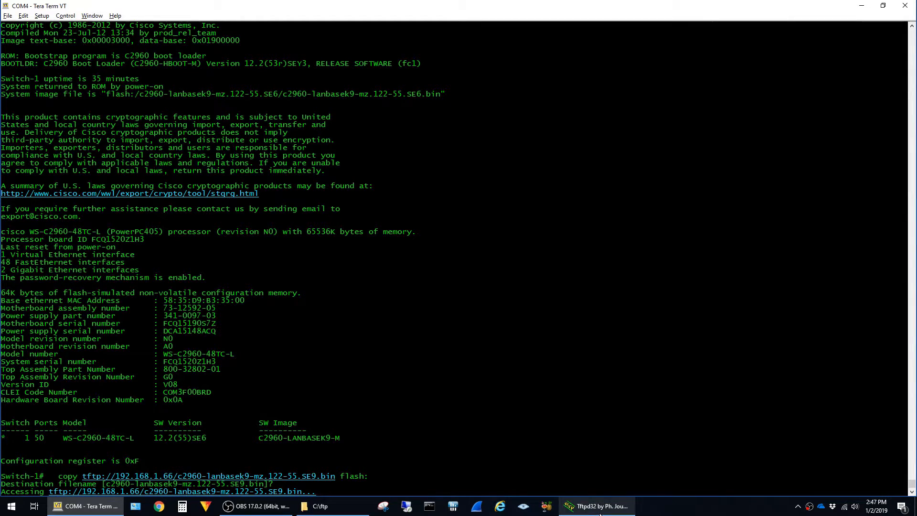
Let the TFTP copy finish with 9,821,732 bytes written to flash
click(596, 506)
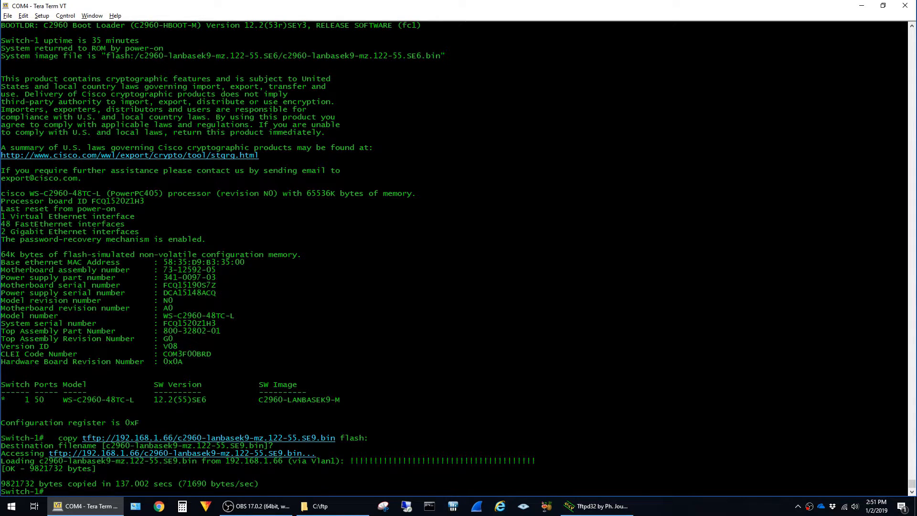
Run show flash: and show boot, seeing the SE9 image in flash but boot still set to SE6
text(show flash:)
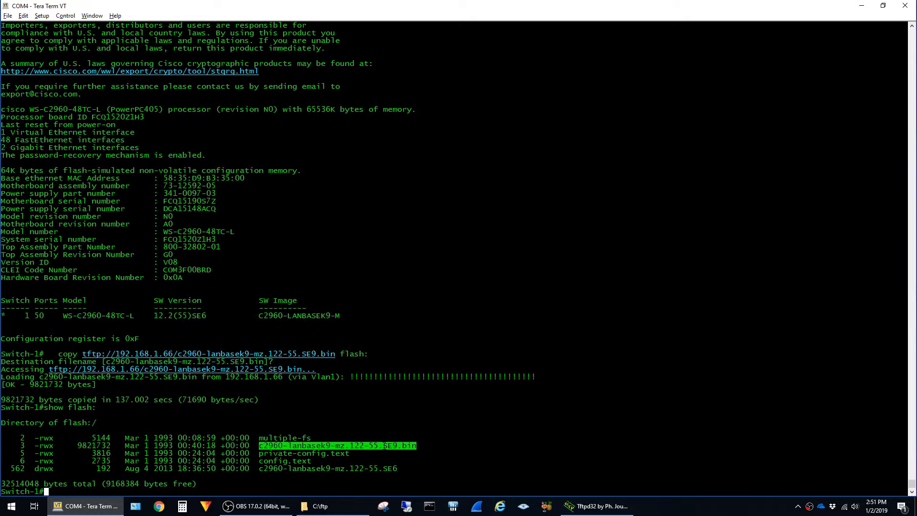
text(show boot)
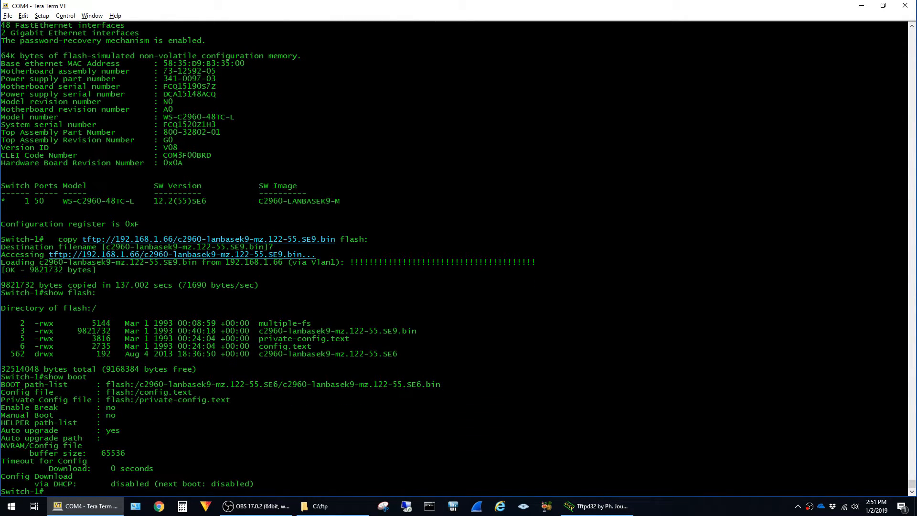
drag(374, 384, 421, 384)
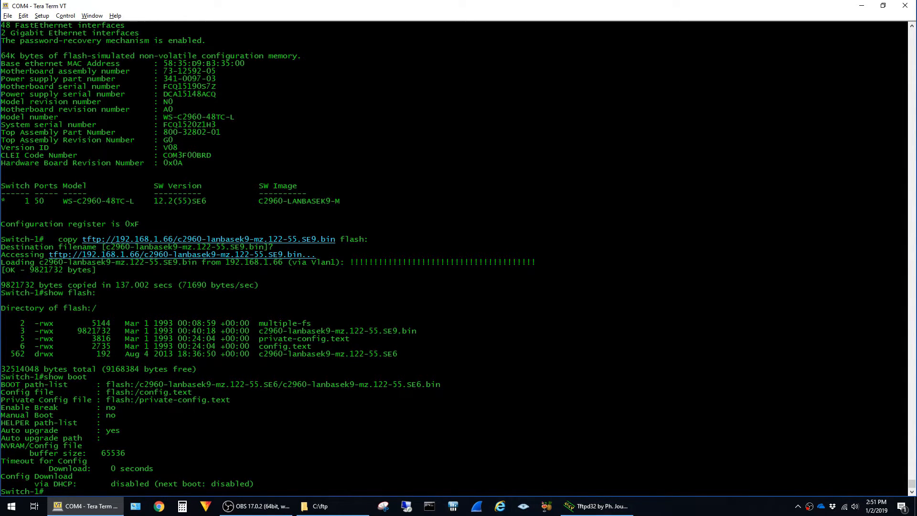
Set boot system flash:c2960-lanbasek9-mz.122-55.SE9.bin in config mode, save, and issue reload
double_click(337, 330)
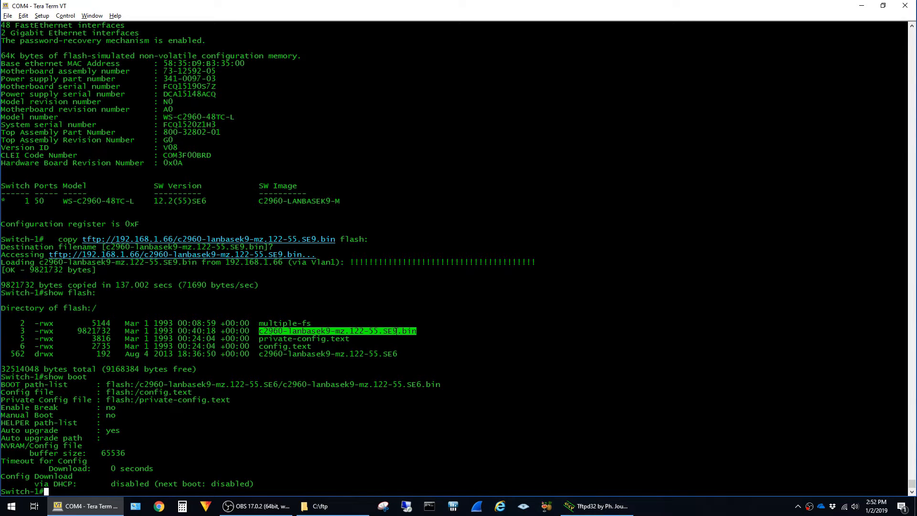
text(conf t)
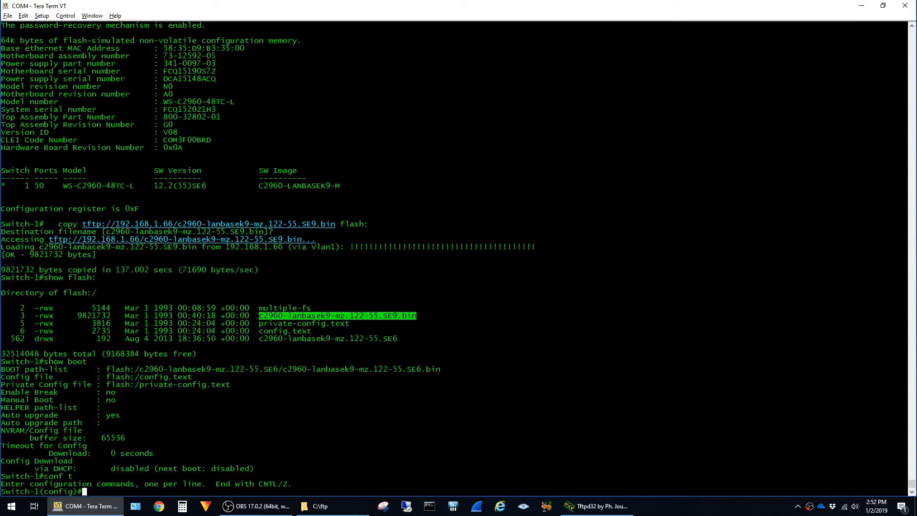
text(boot syst)
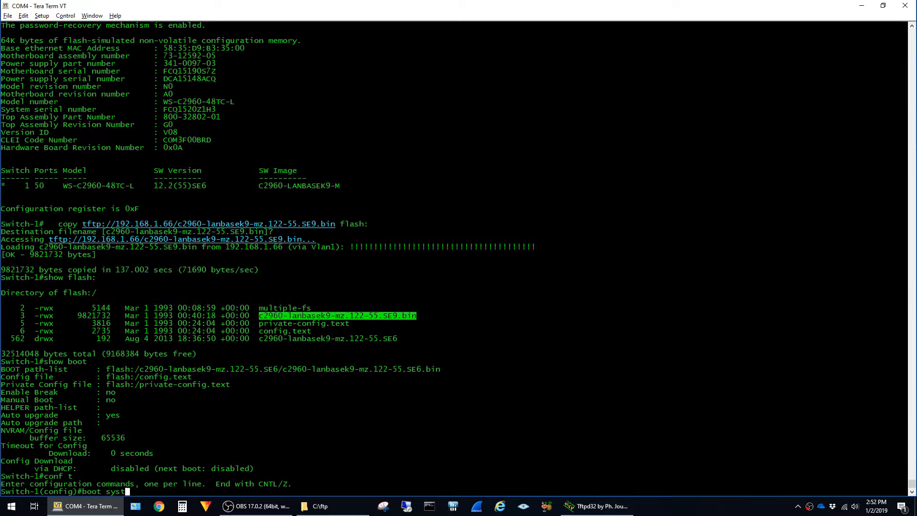
text(f)
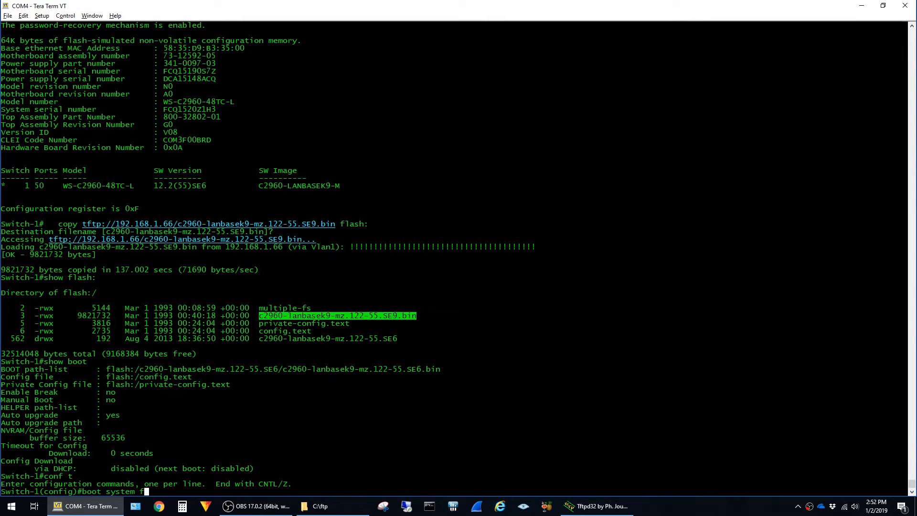
text(lash:c2960-lanbasek9-mz.122-55.SE9.bin)
text(w)
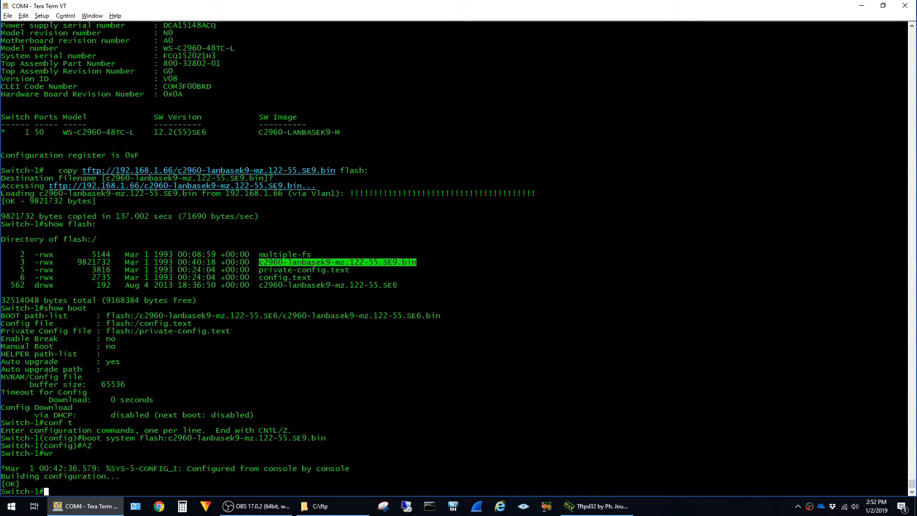
text(reload)
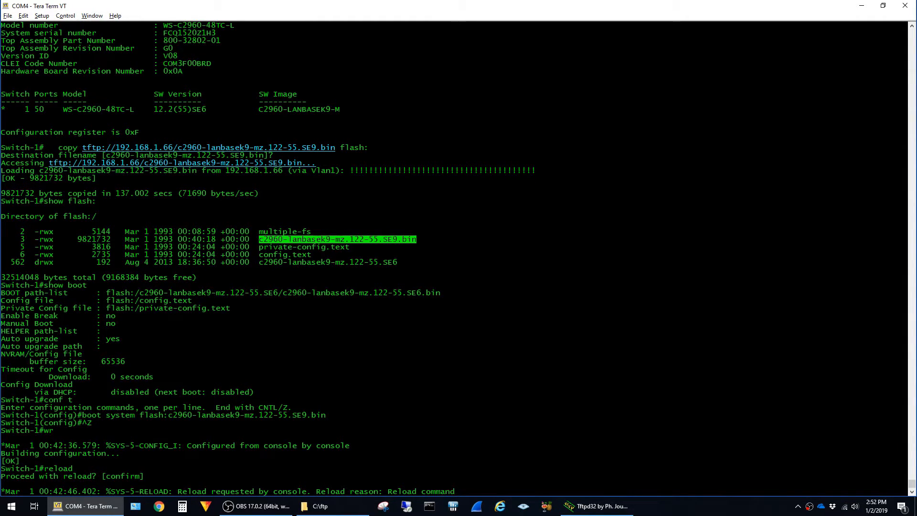
Follow the reboot output until the switch comes up on 12.2(55)SE9
scroll(down, 3)
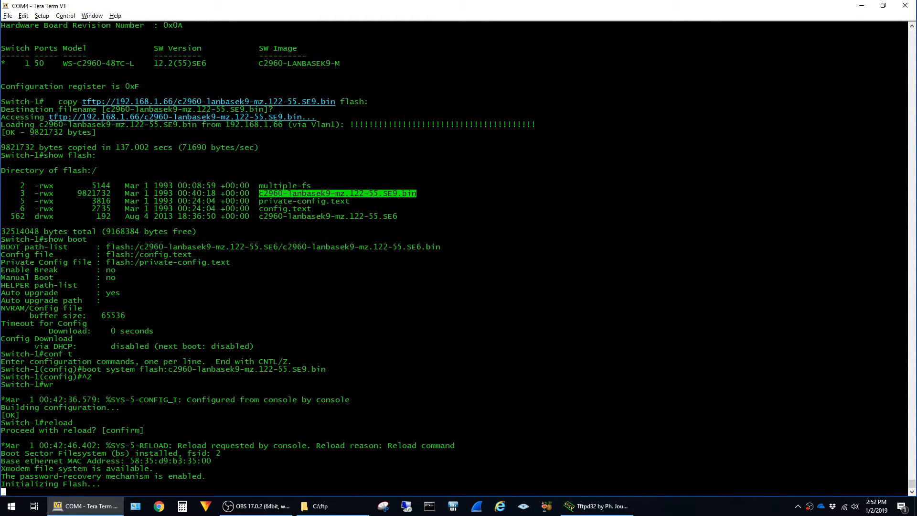
scroll(down, 3)
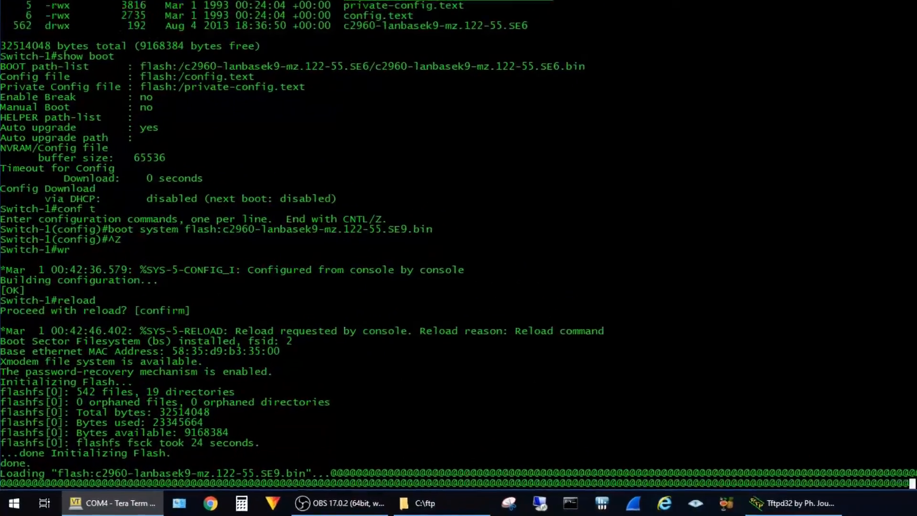
scroll(down, 3)
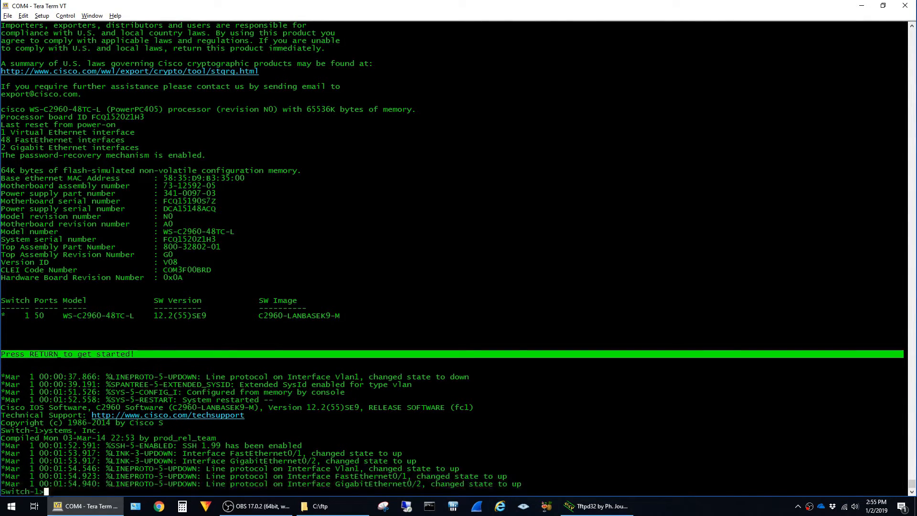
Enter enable mode with the password on the upgraded switch and begin a show command
text(en)
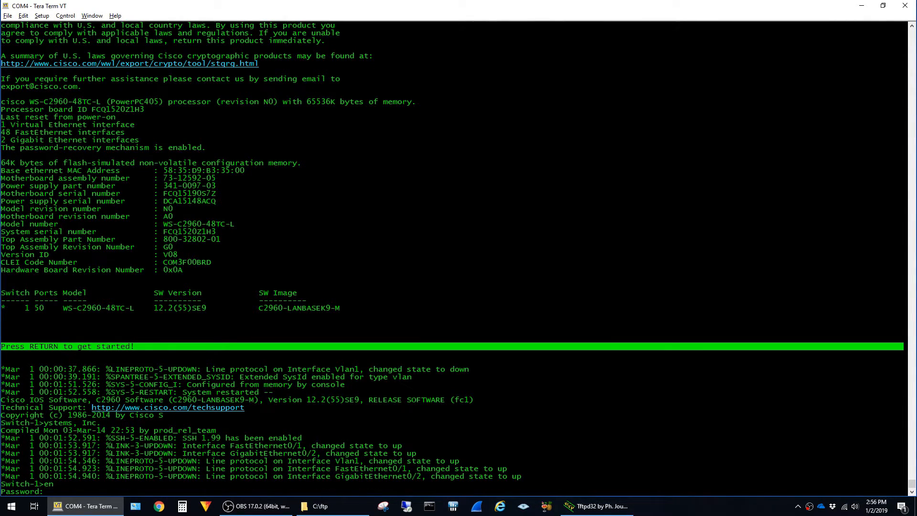
key(Return)
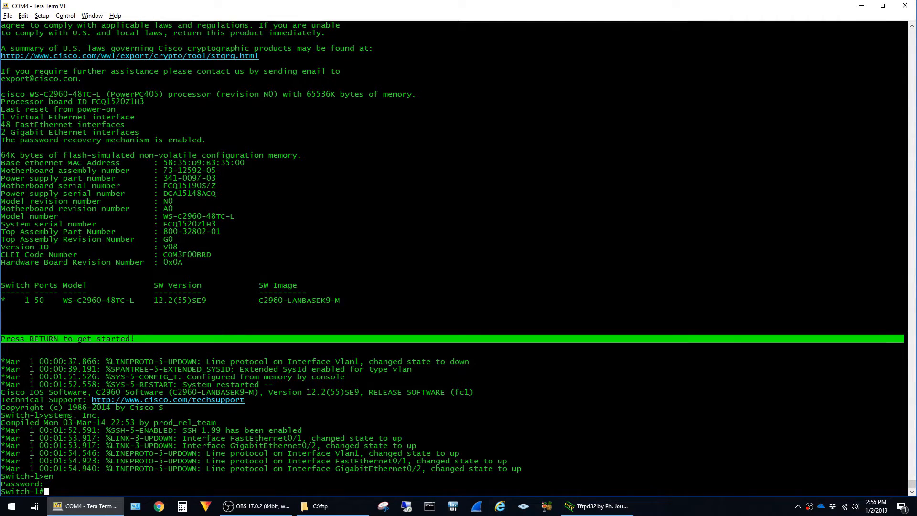
text(sh)
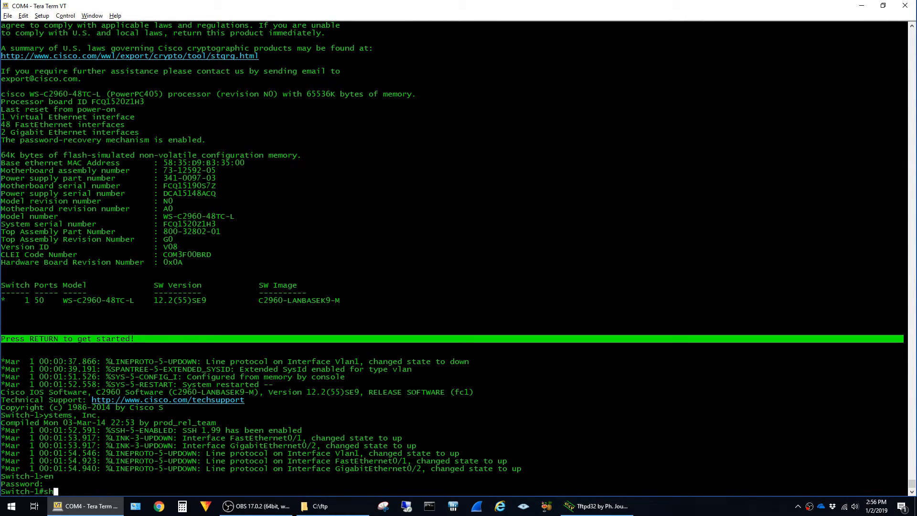